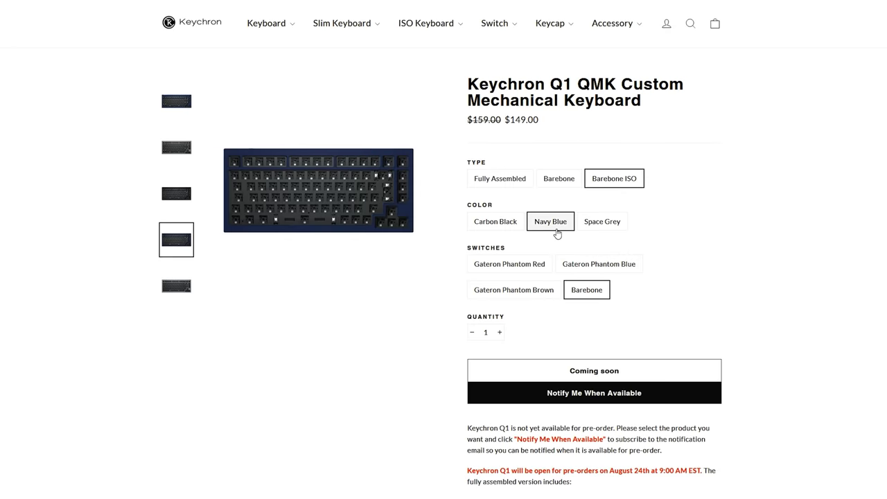
Scroll down through the Keychron Q1 product page.
click(601, 221)
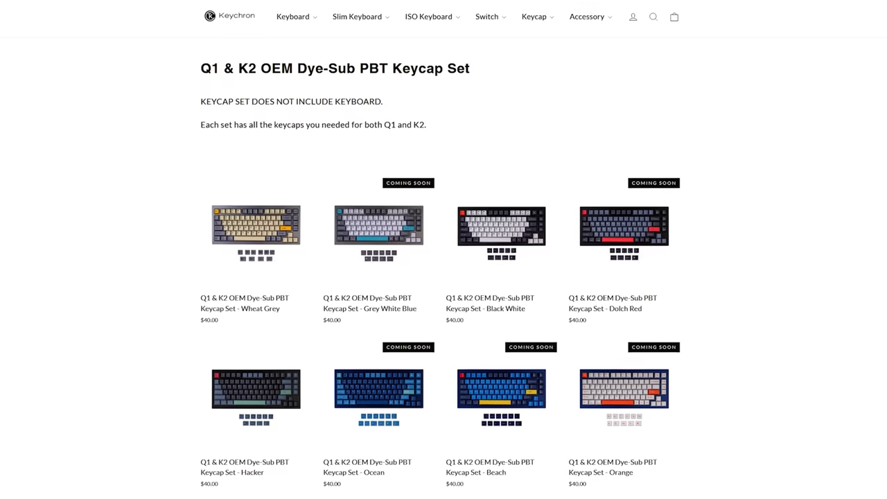
scroll(down, 3)
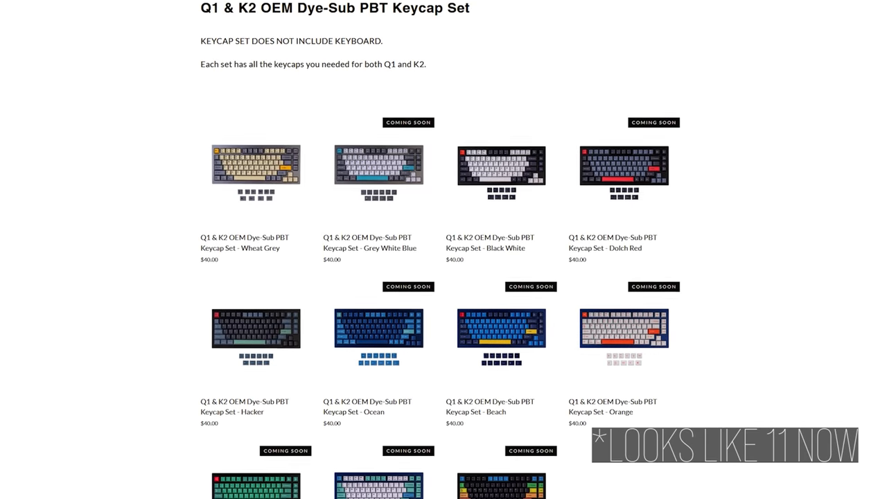
scroll(down, 3)
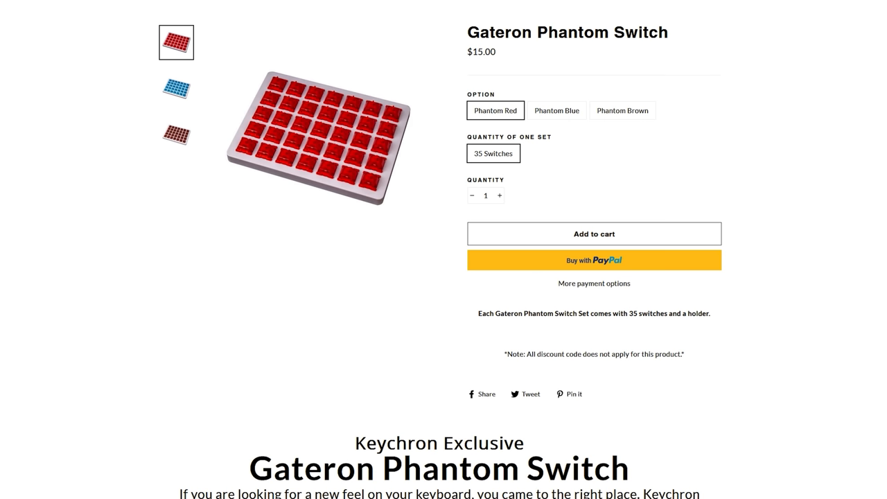
View the Phantom Blue and Phantom Brown switch variants, then reach the Mac Layout Design page.
click(557, 110)
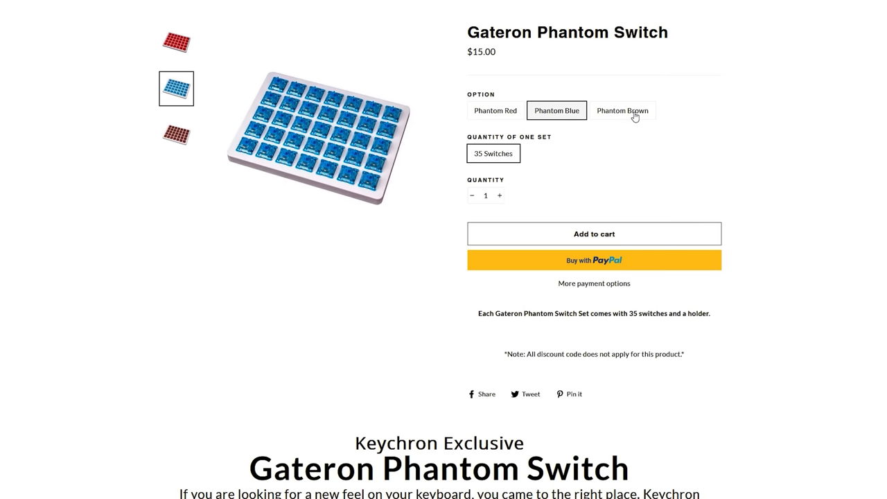
click(621, 111)
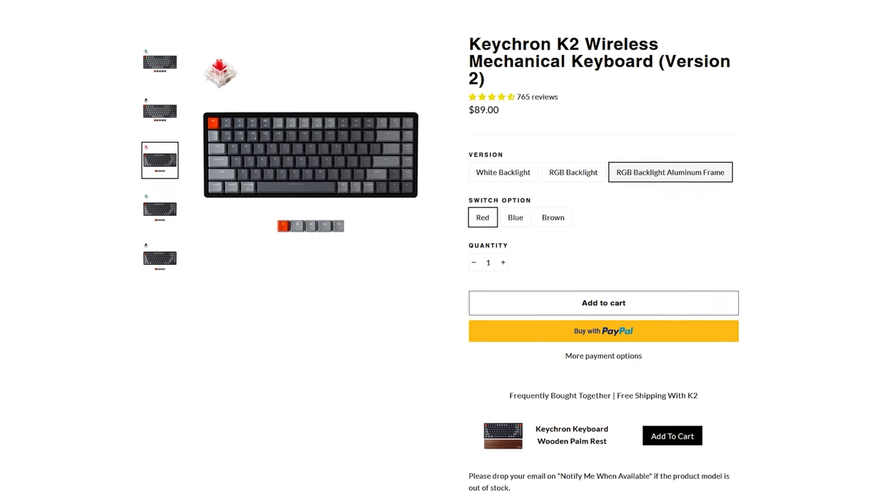
scroll(down, 3)
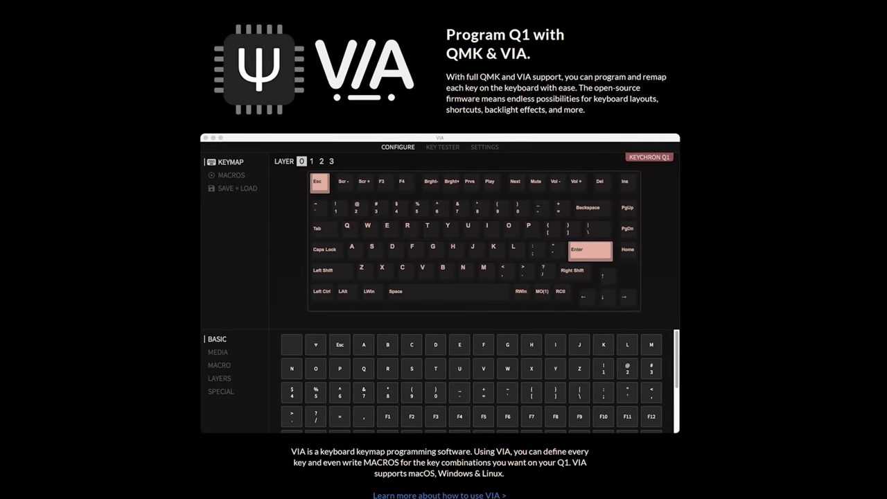
scroll(down, 3)
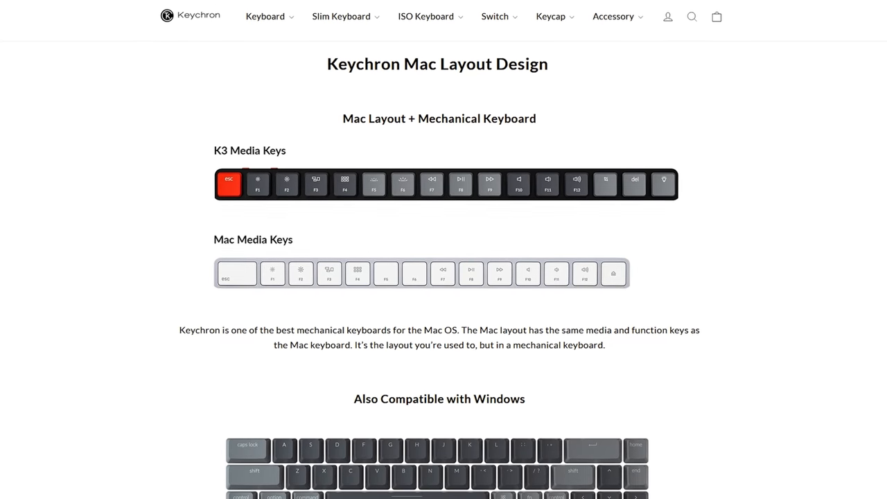
Scroll past the Mac layout comparison and show Layer 2 of the Q1 keymap in VIA.
scroll(down, 3)
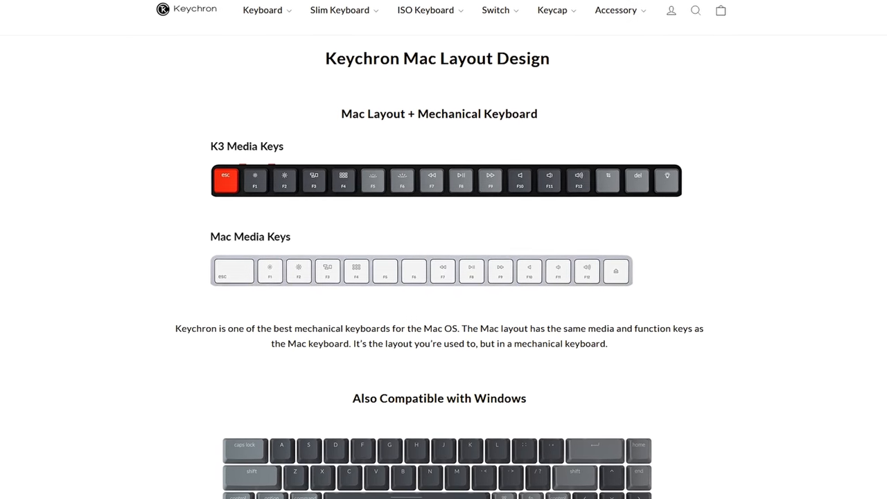
scroll(down, 3)
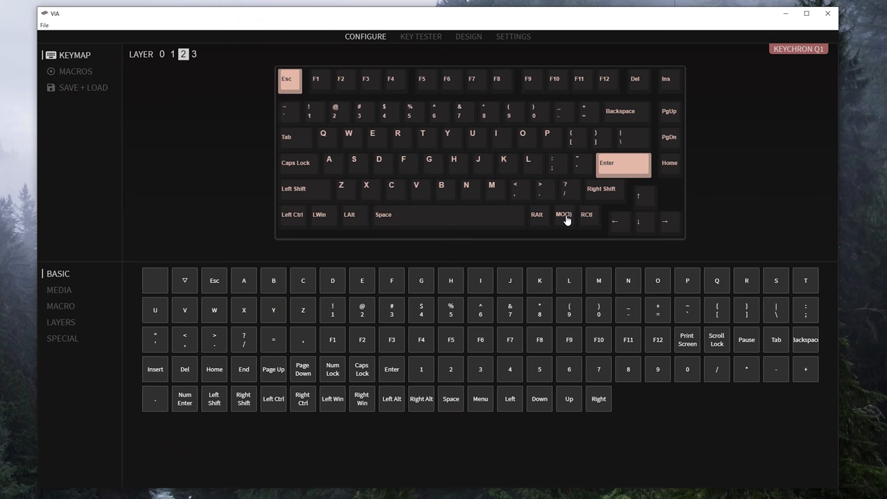
click(193, 55)
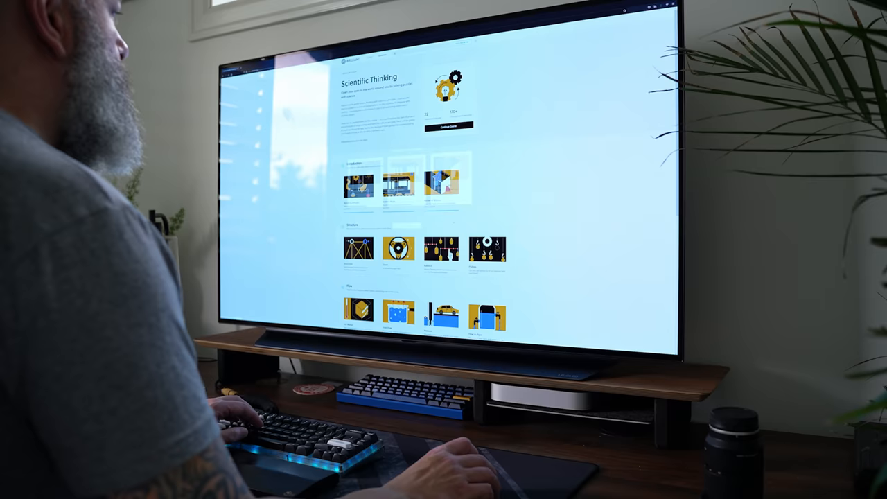
Scroll the Brilliant Scientific Thinking course page down to its lesson sections.
scroll(down, 3)
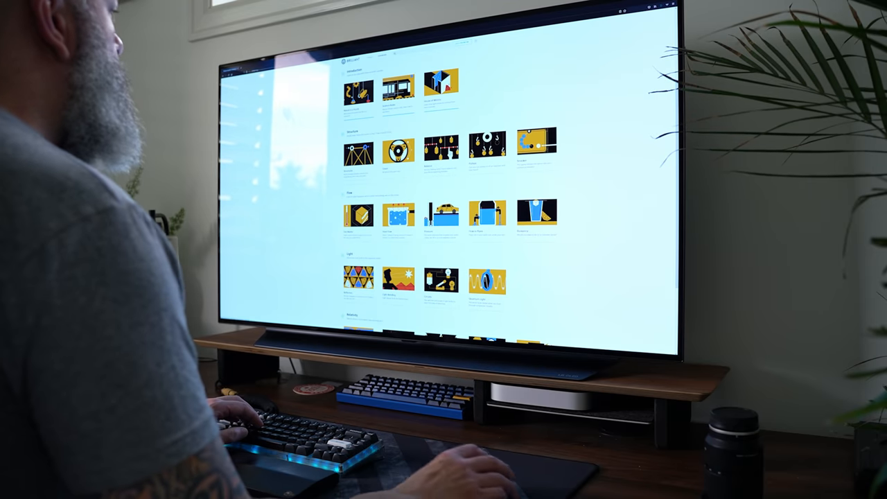